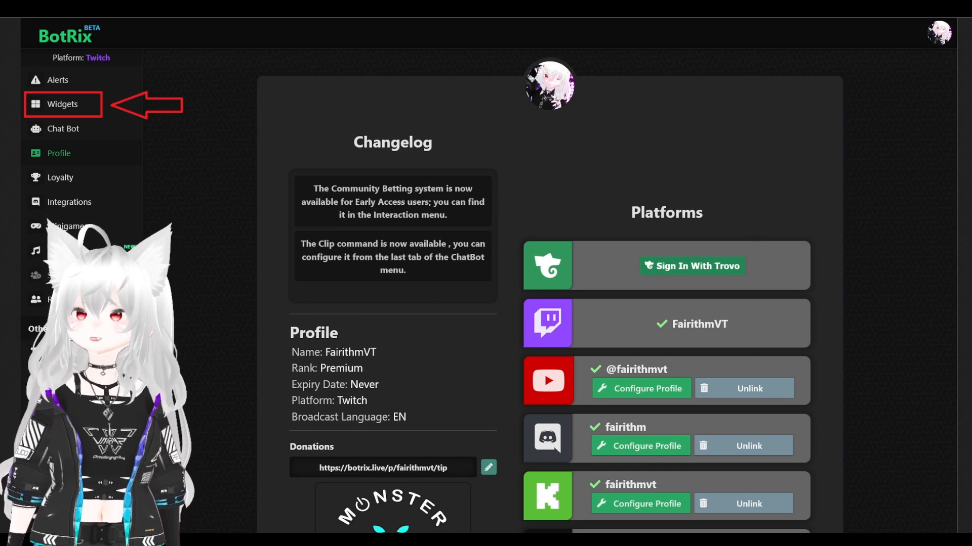
Show the BotRix Widget Gallery from the sidebar.
click(62, 104)
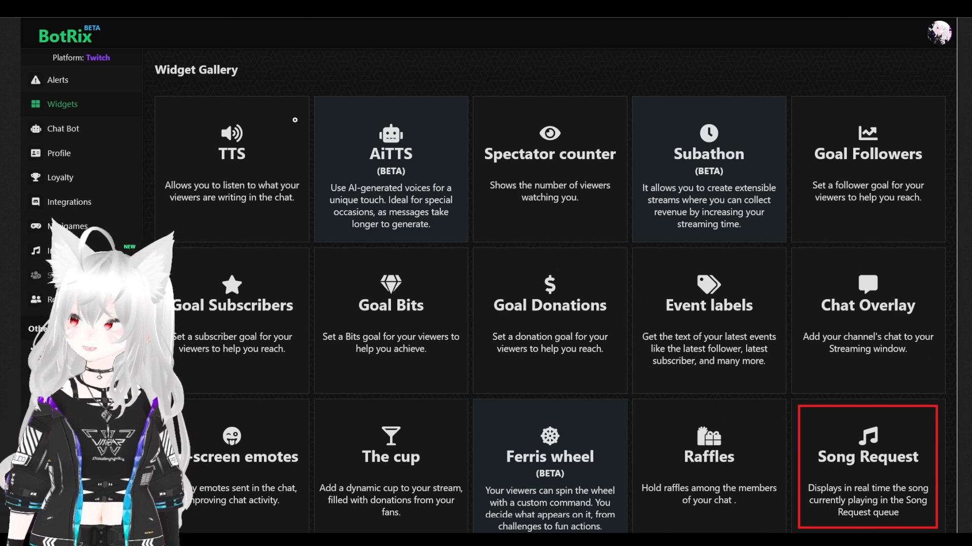
Select the Song Request widget tile in the gallery.
click(867, 456)
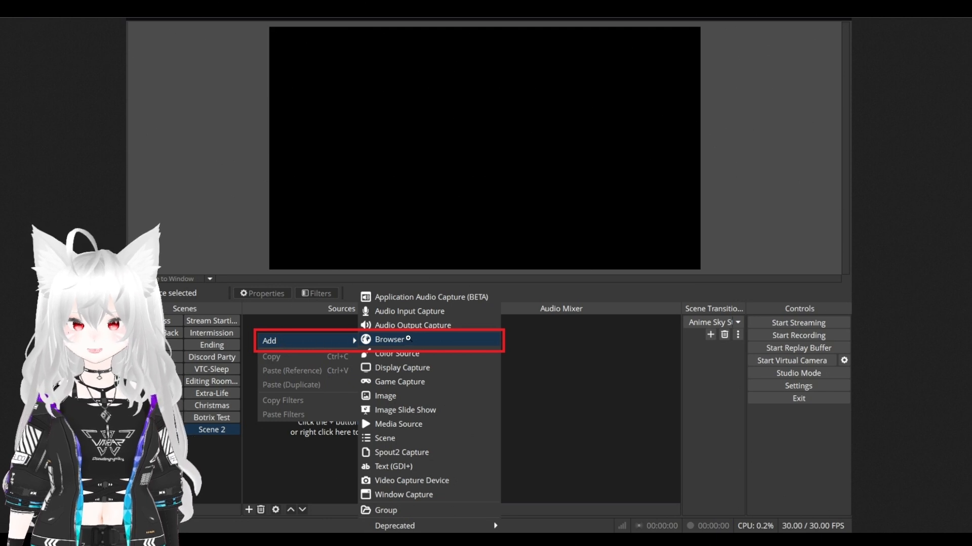
Create browser source 'BotRix - Widget - Song Playing Now' using the BotRix widget URL.
click(389, 339)
text(BotRix - Widget - Song Playing Now)
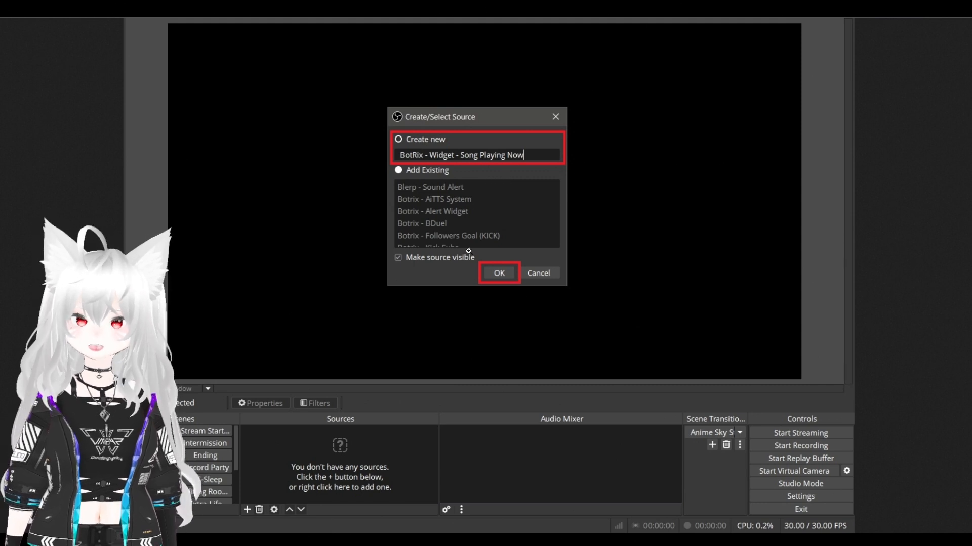
click(498, 272)
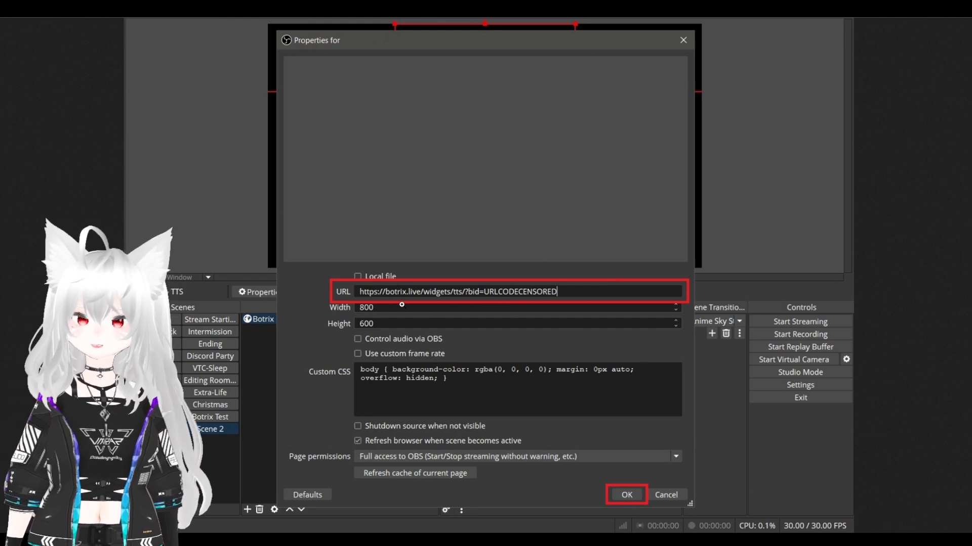
mouse_move(573, 296)
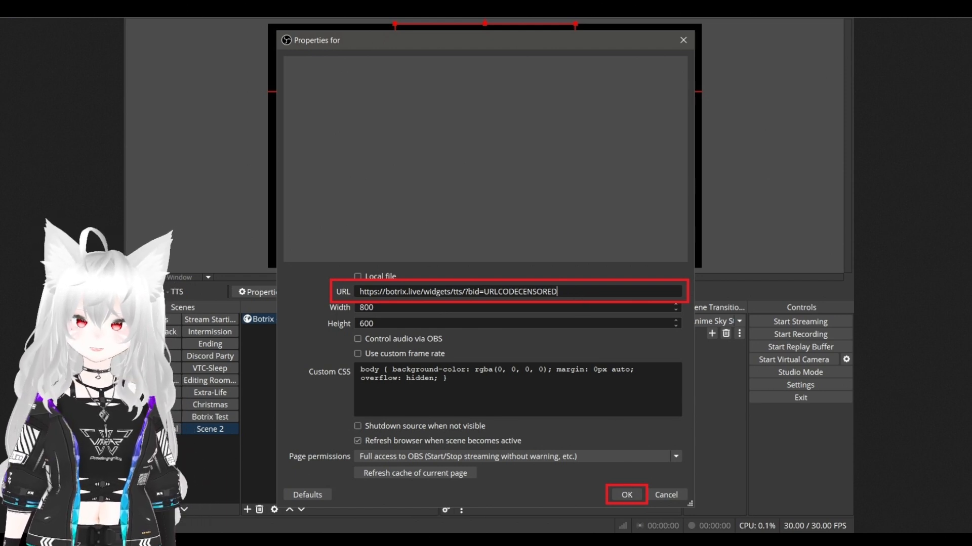
click(625, 494)
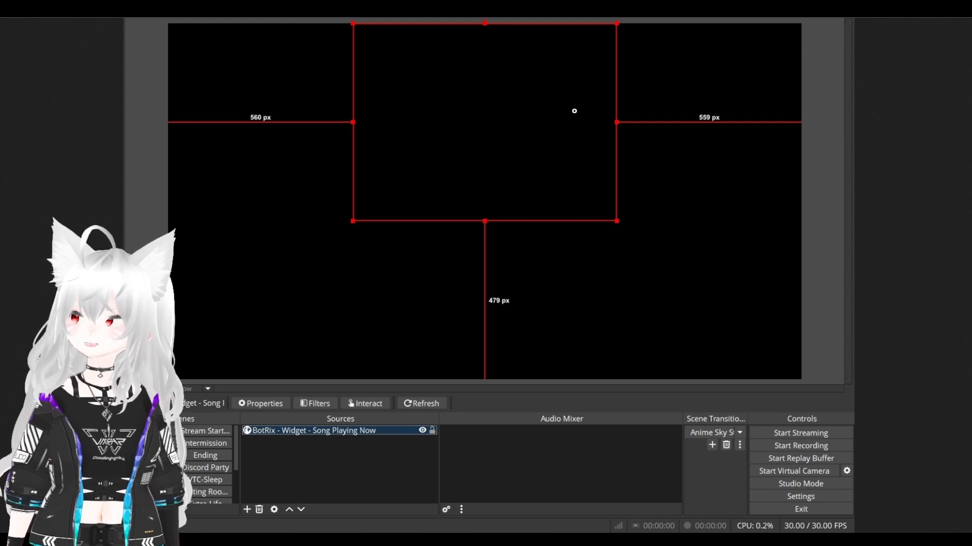
mouse_move(488, 333)
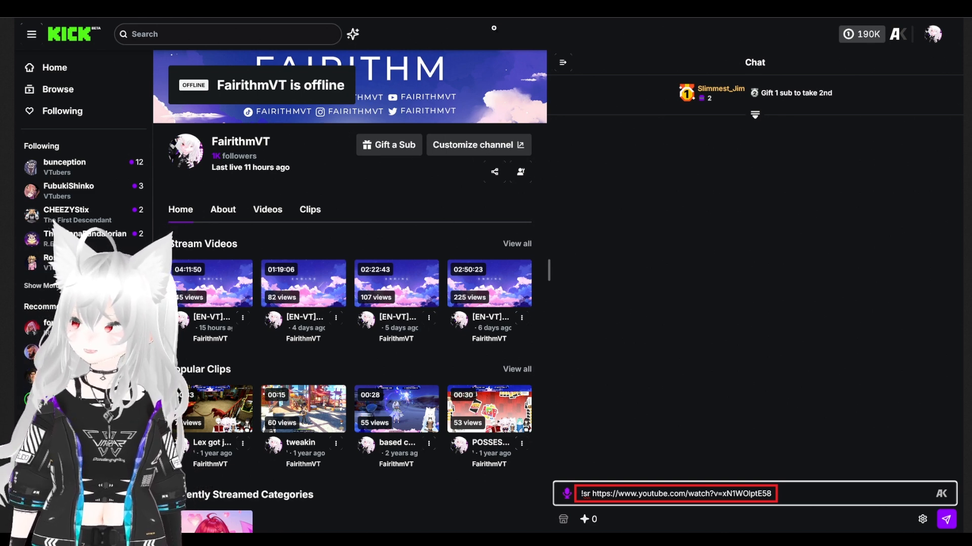
Send the !sr YouTube link request for Alan Walker - Dreamer in Kick chat.
click(945, 520)
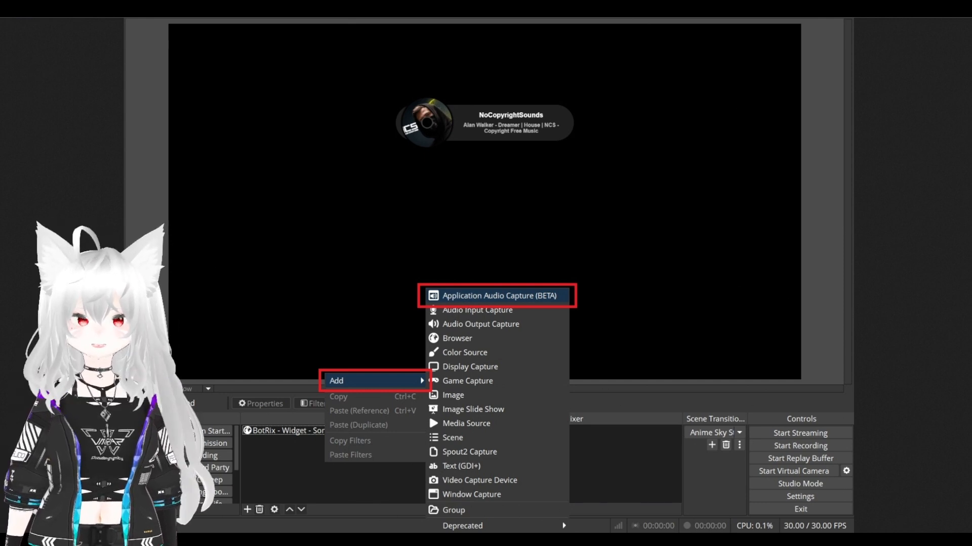
Create 'BotRix - Song Player Audio Line' capturing audio from the firefox.exe BotRix window.
click(496, 295)
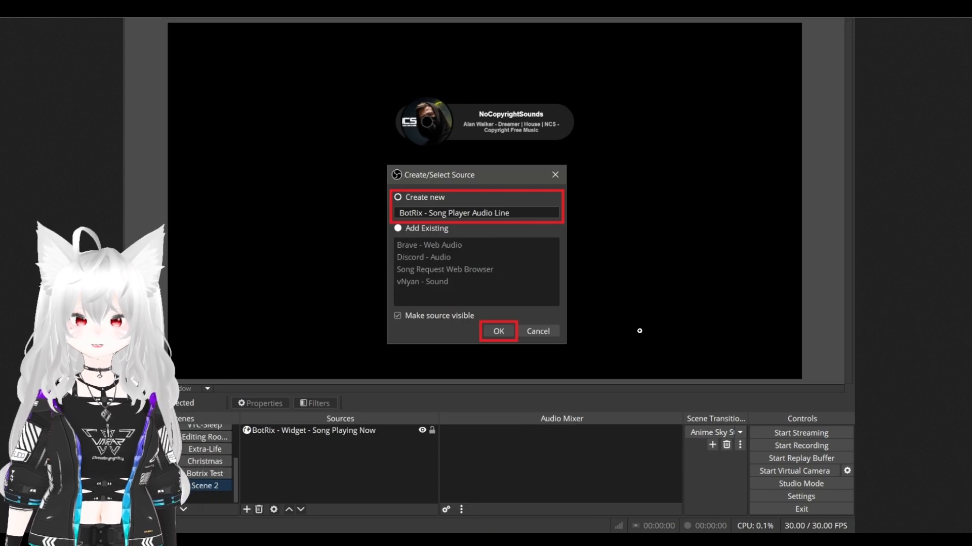
mouse_move(452, 227)
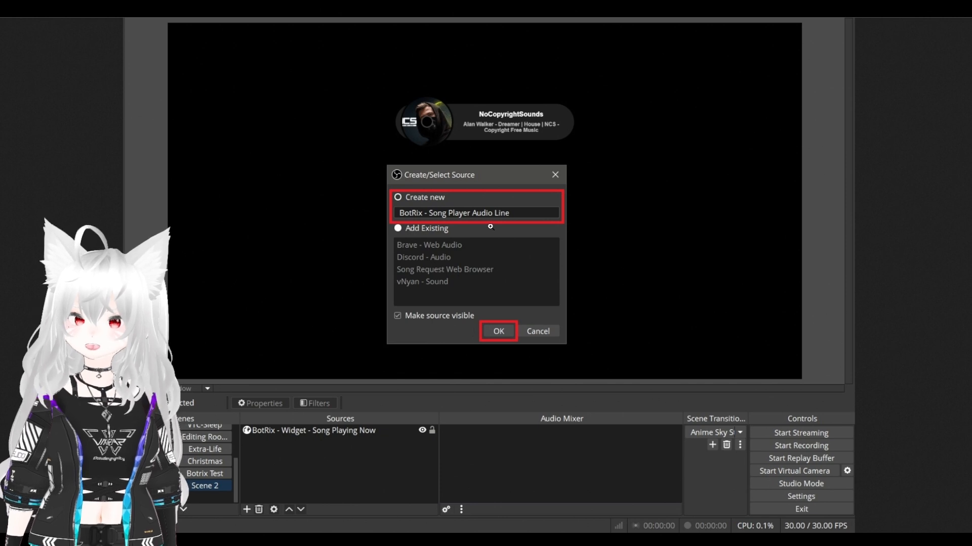
click(498, 331)
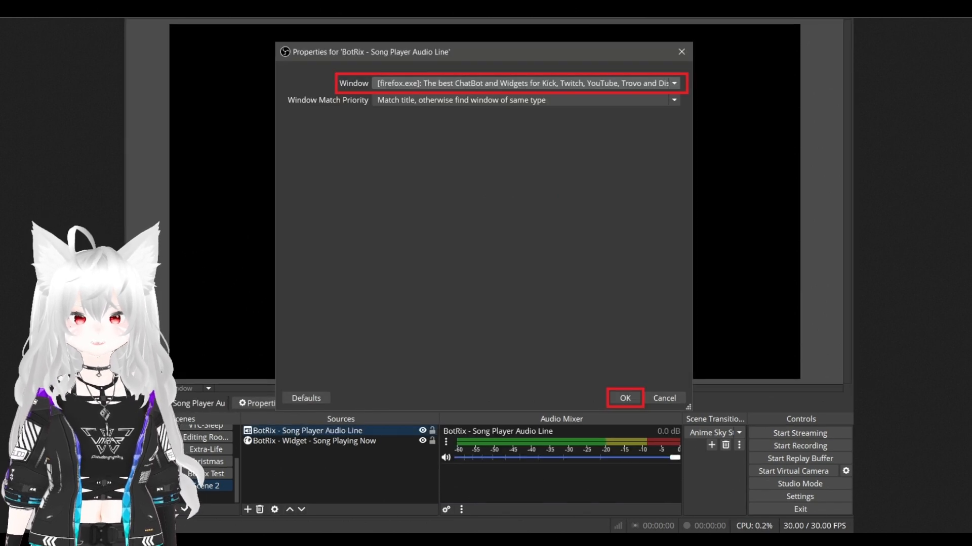
mouse_move(498, 190)
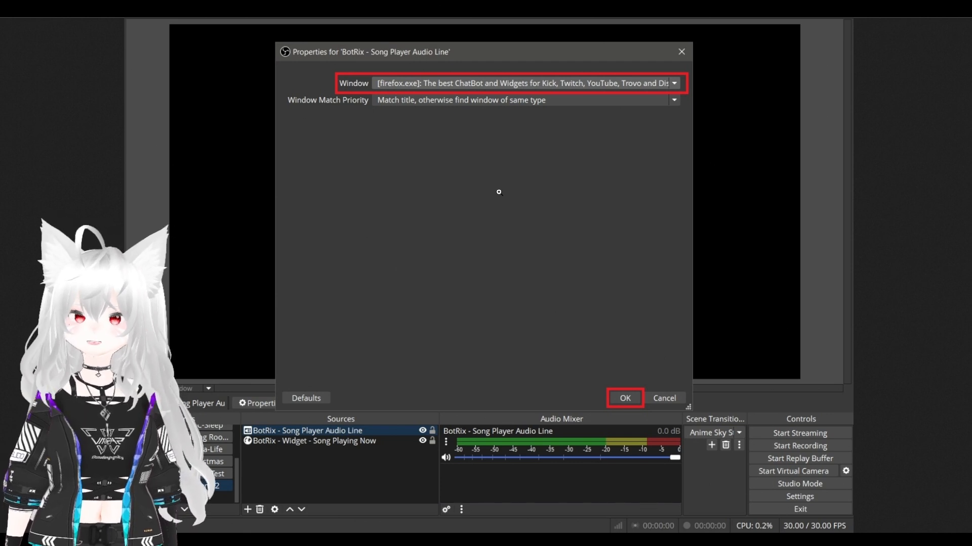
mouse_move(515, 175)
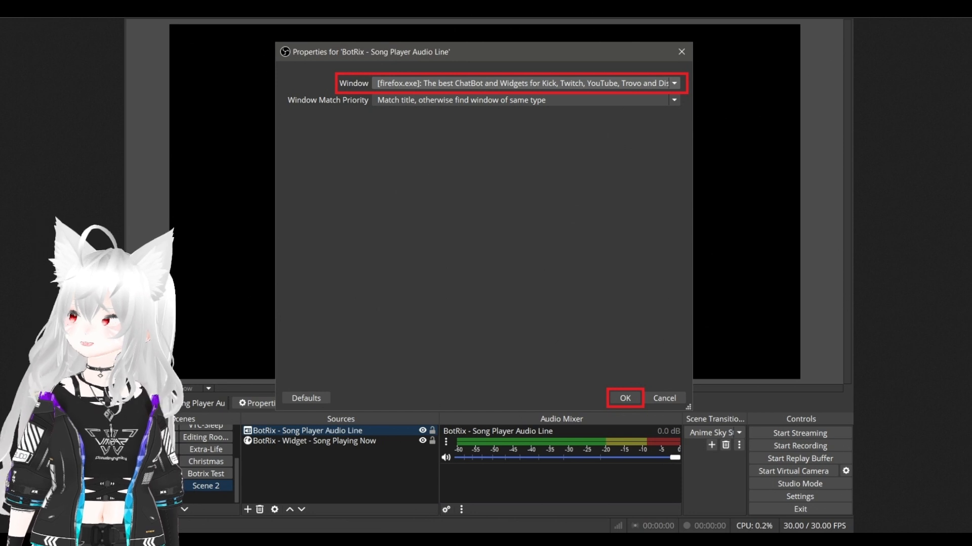
click(625, 399)
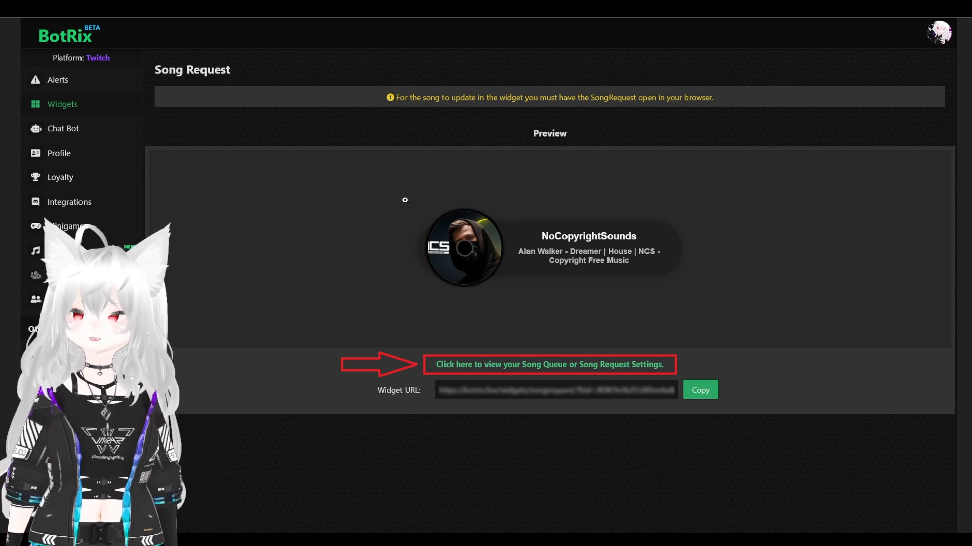
mouse_move(492, 377)
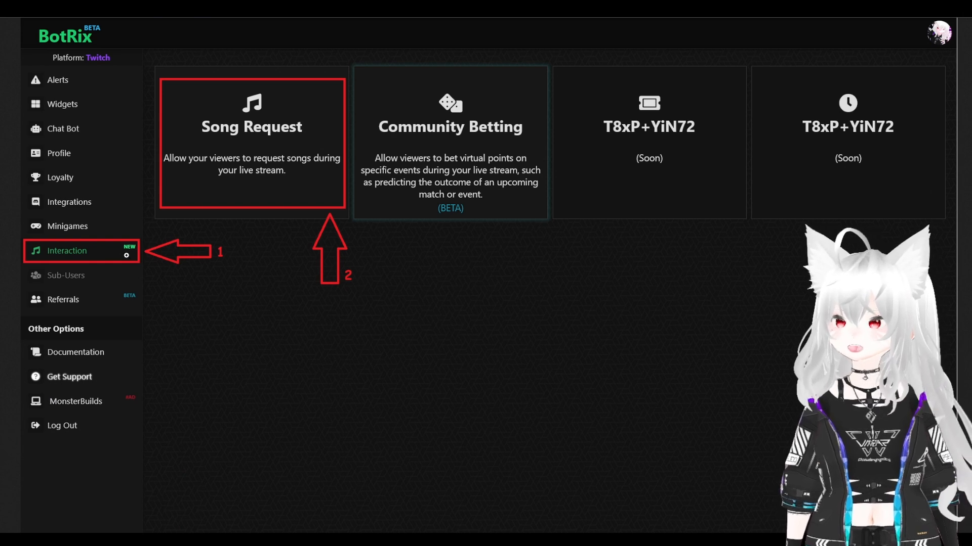
Show the Song Request queue and settings under Interaction.
click(251, 143)
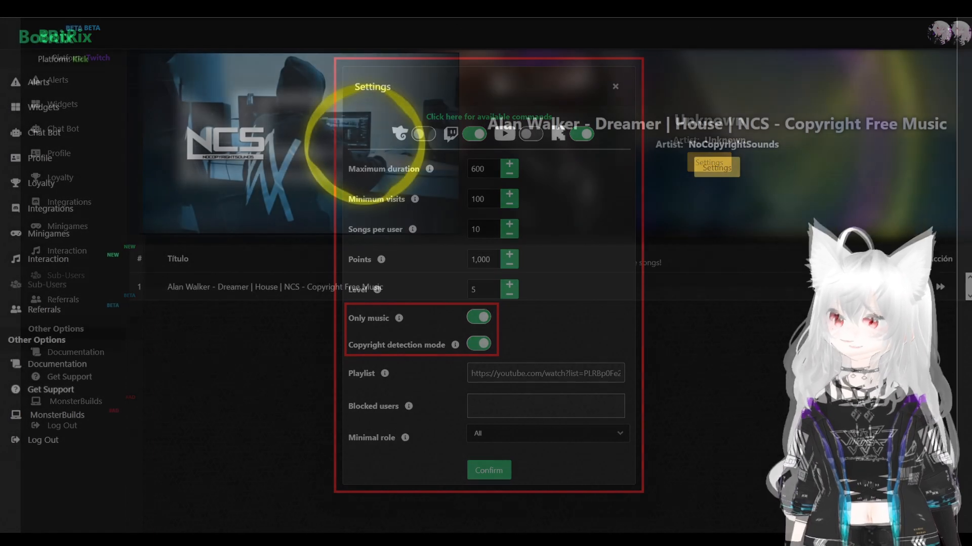
Confirm the settings with Only music and Copyright detection mode enabled.
click(614, 86)
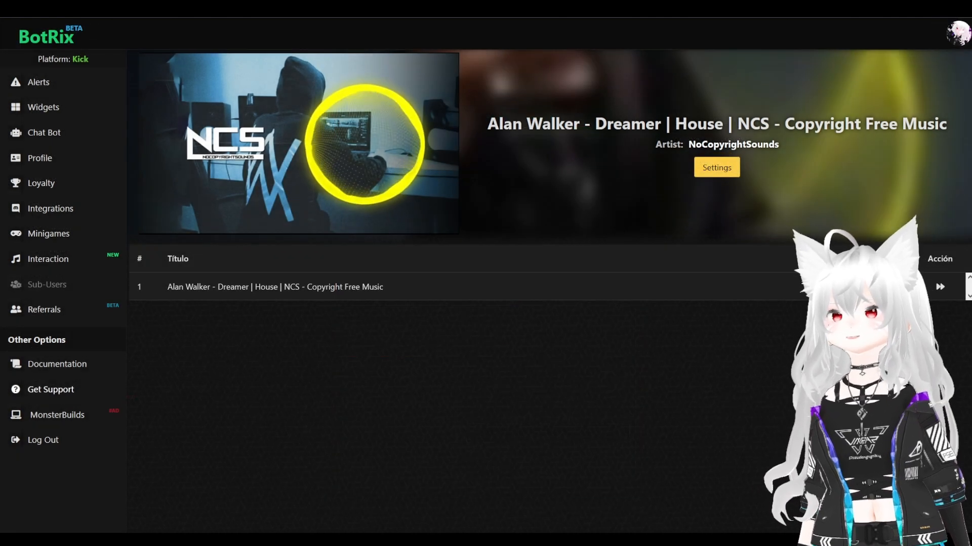